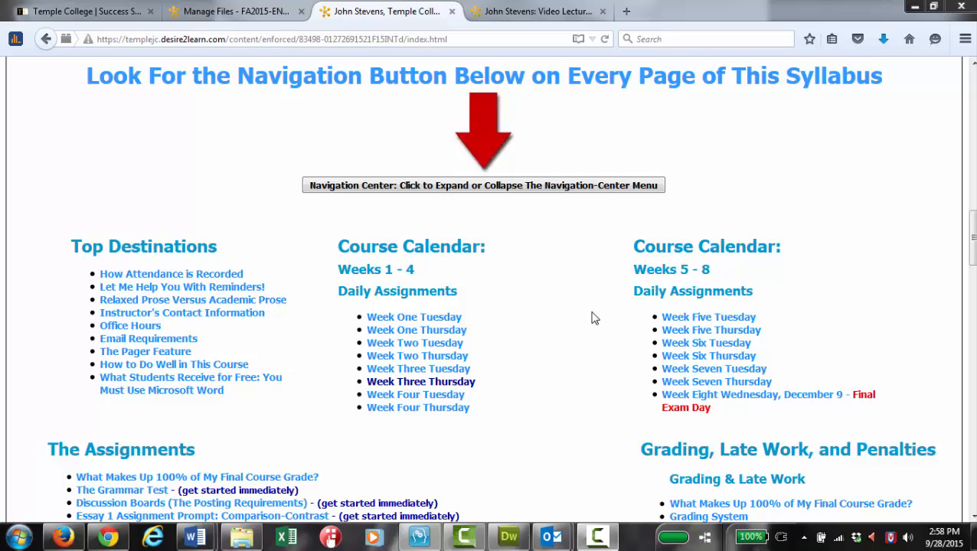
mouse_move(322, 386)
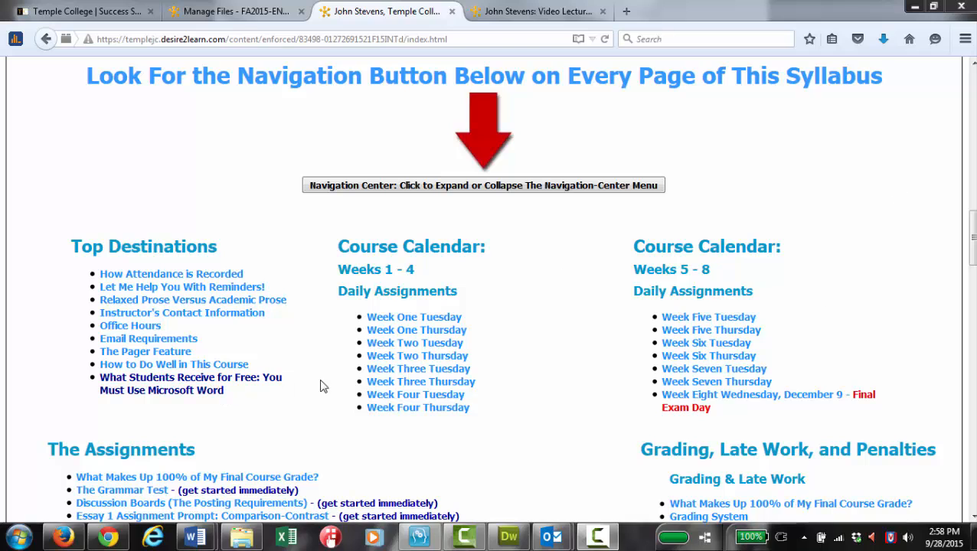
mouse_move(329, 291)
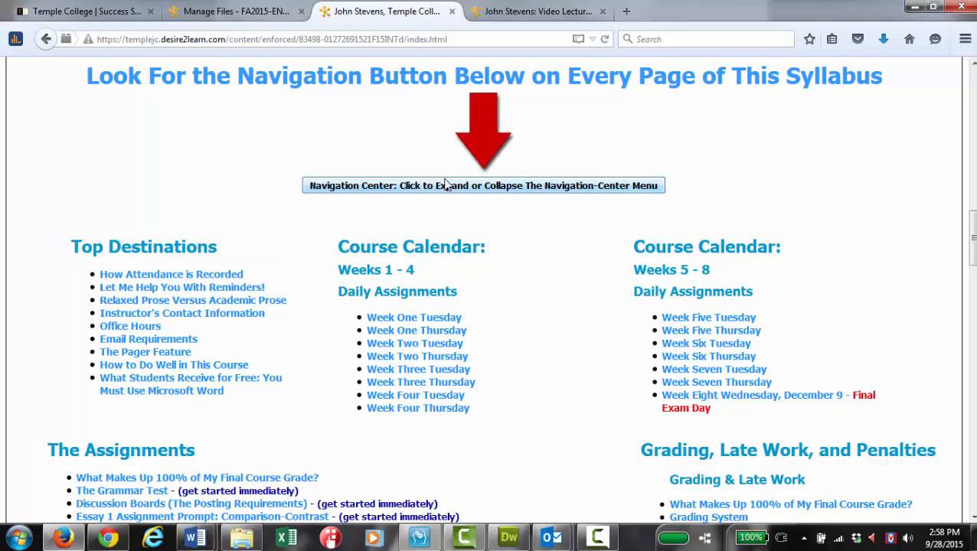
mouse_move(494, 236)
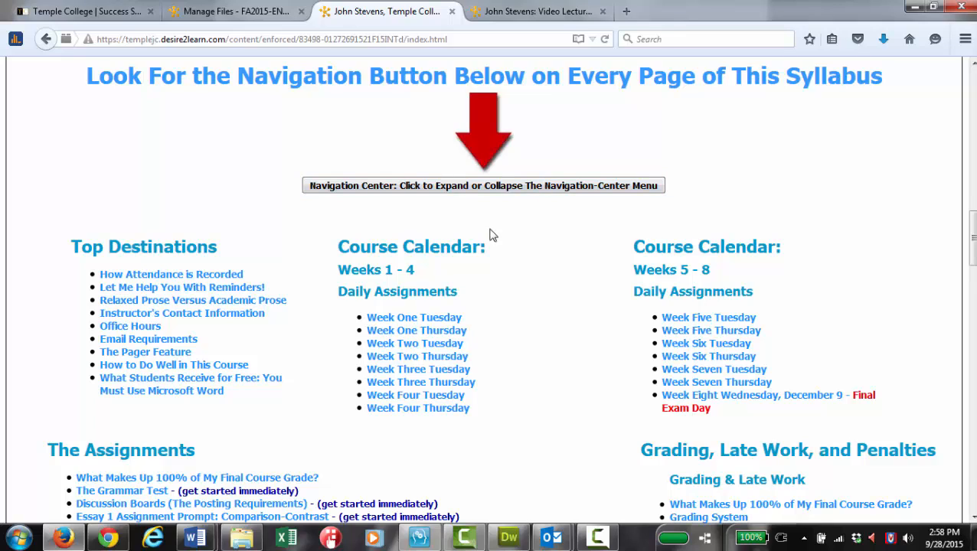
- Go to the Video Lectures: Grammar & Punctuation Made Easy page from the syllabus
scroll(down, 3)
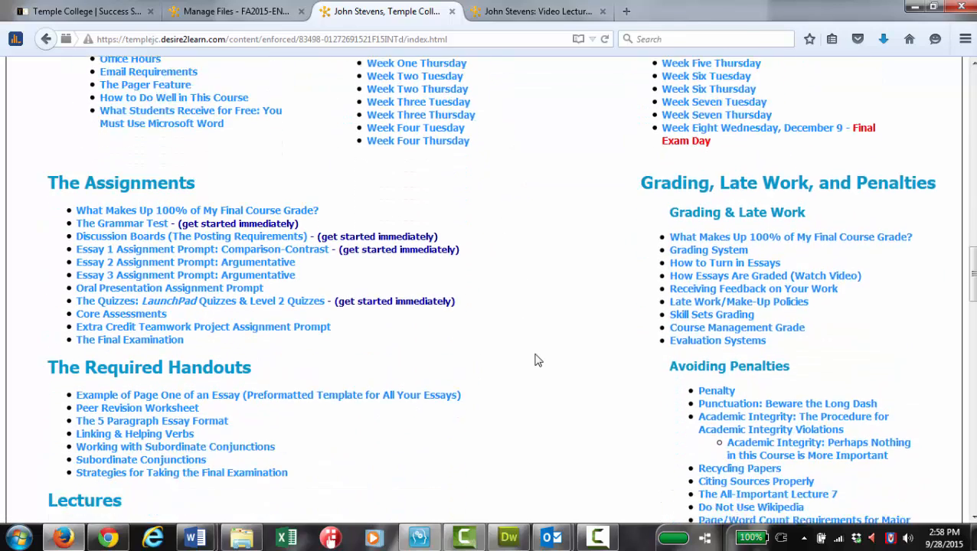
scroll(down, 3)
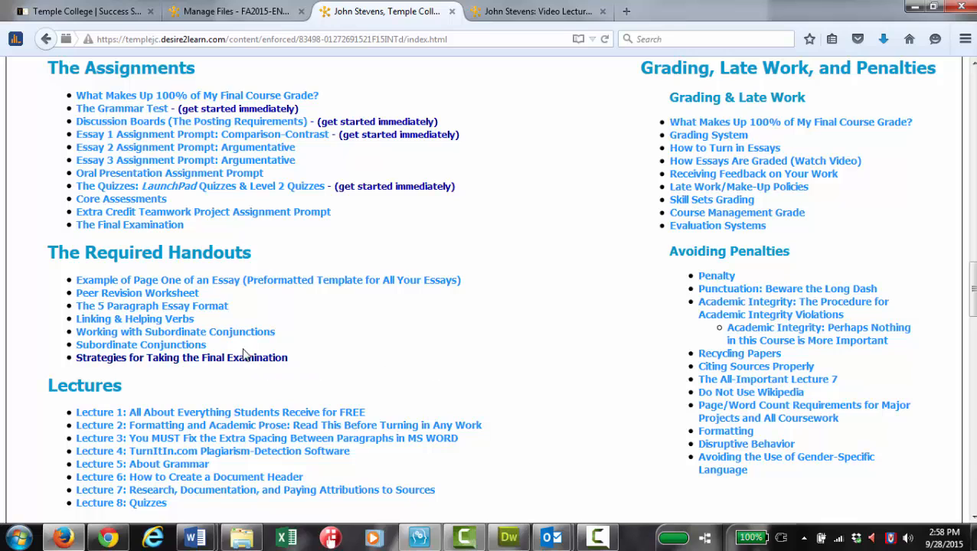
mouse_move(141, 344)
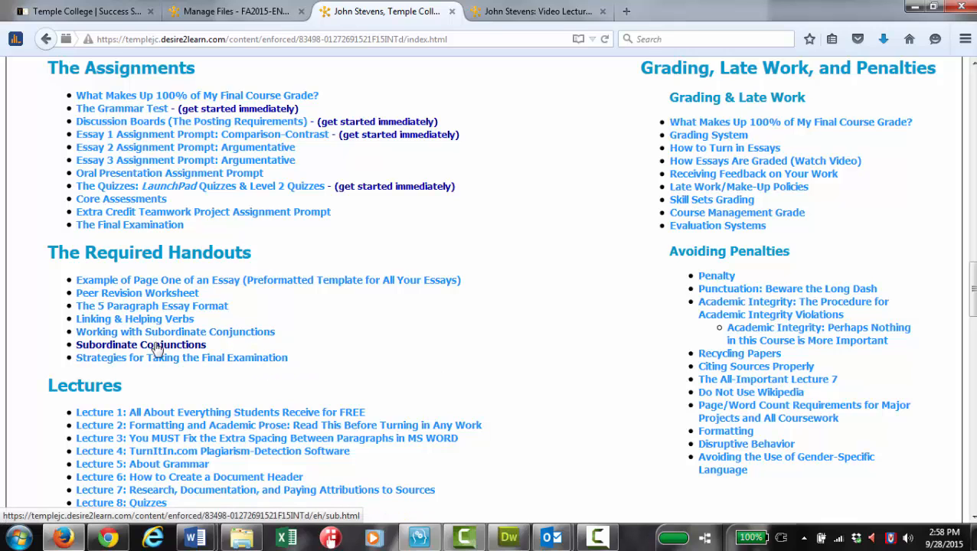
scroll(down, 3)
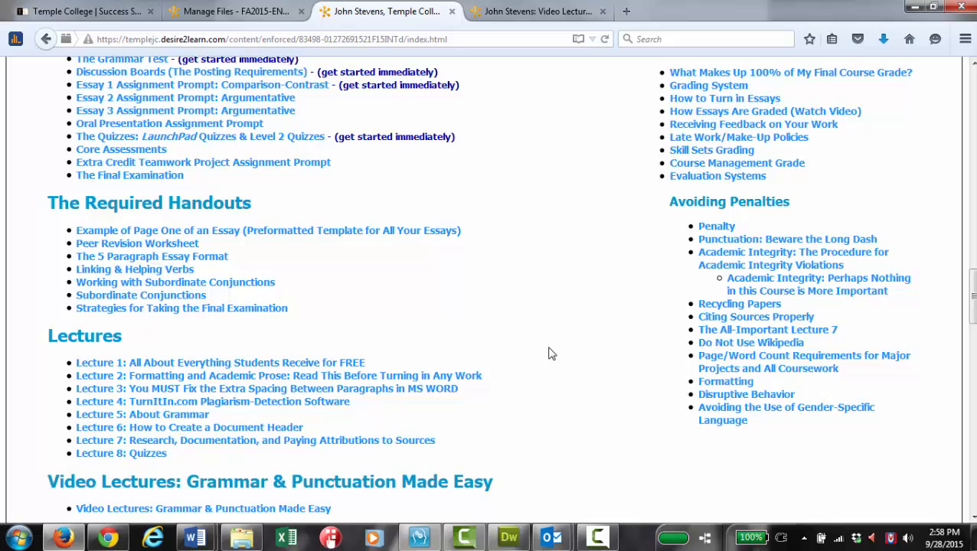
scroll(down, 3)
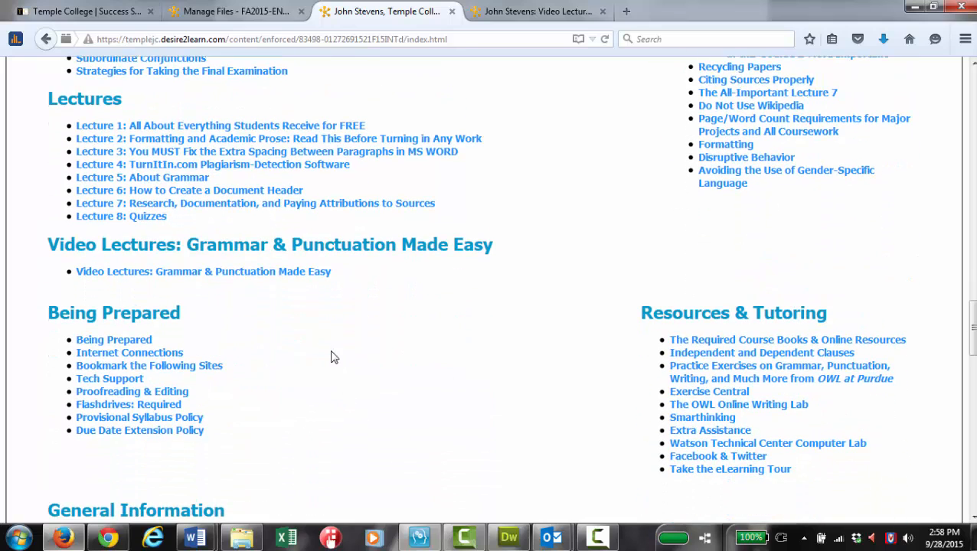
mouse_move(299, 294)
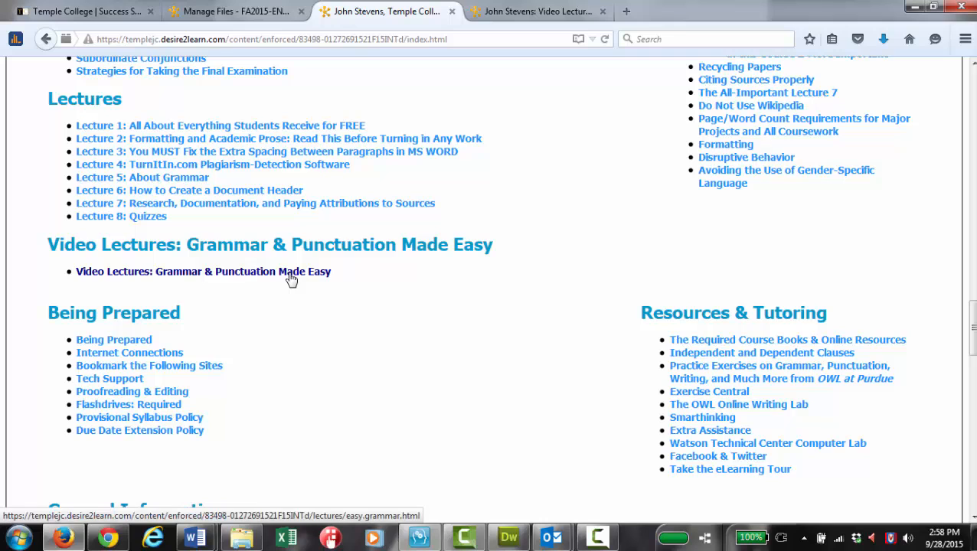
click(202, 271)
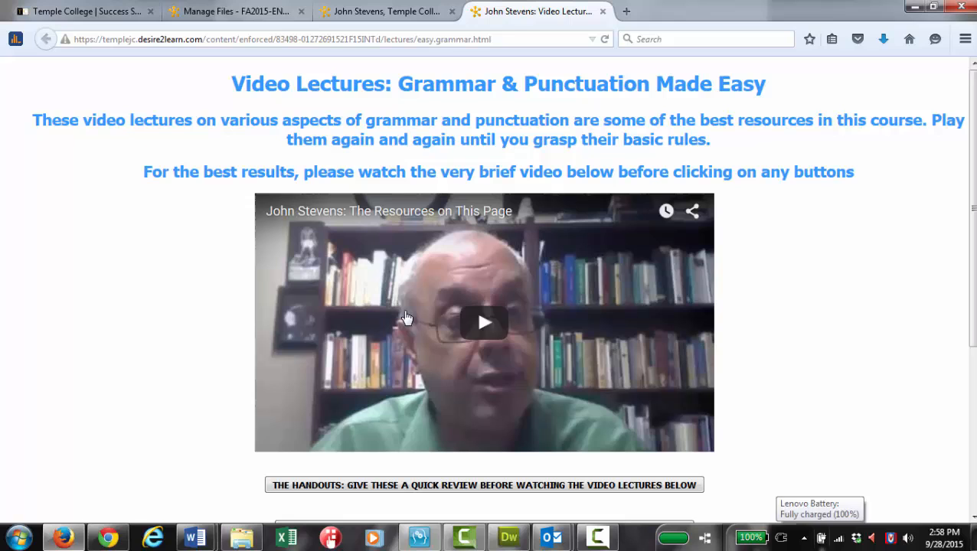
mouse_move(919, 321)
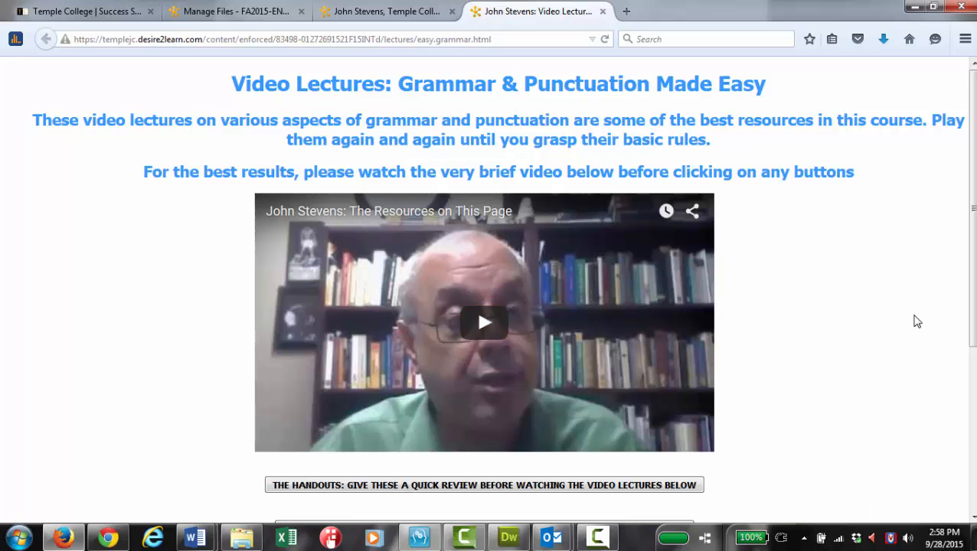
- Expand The Handouts section to show its three handouts
scroll(down, 3)
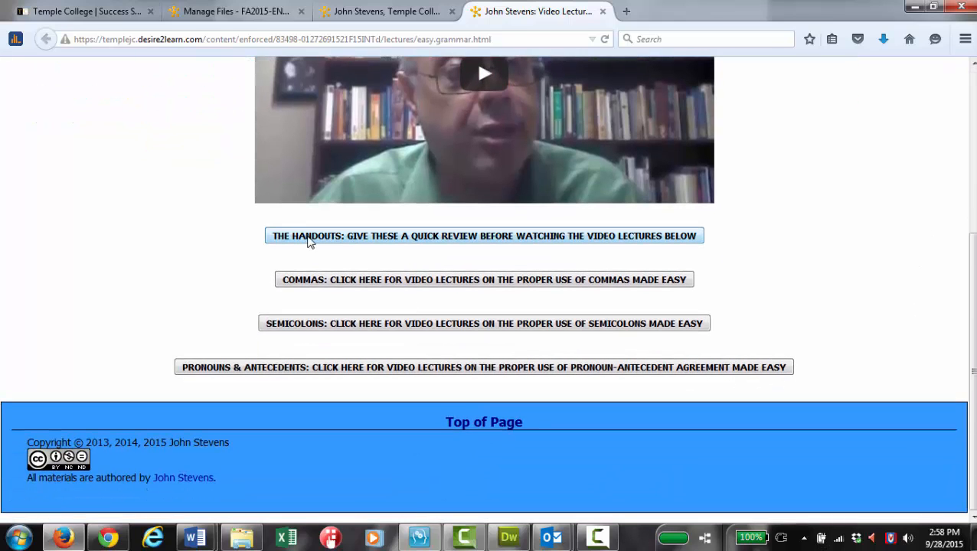
mouse_move(360, 242)
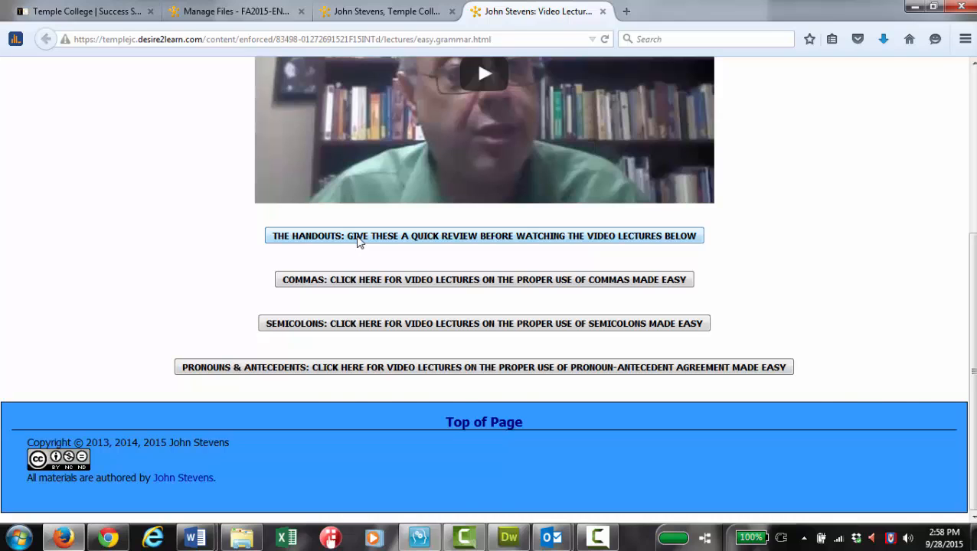
click(484, 236)
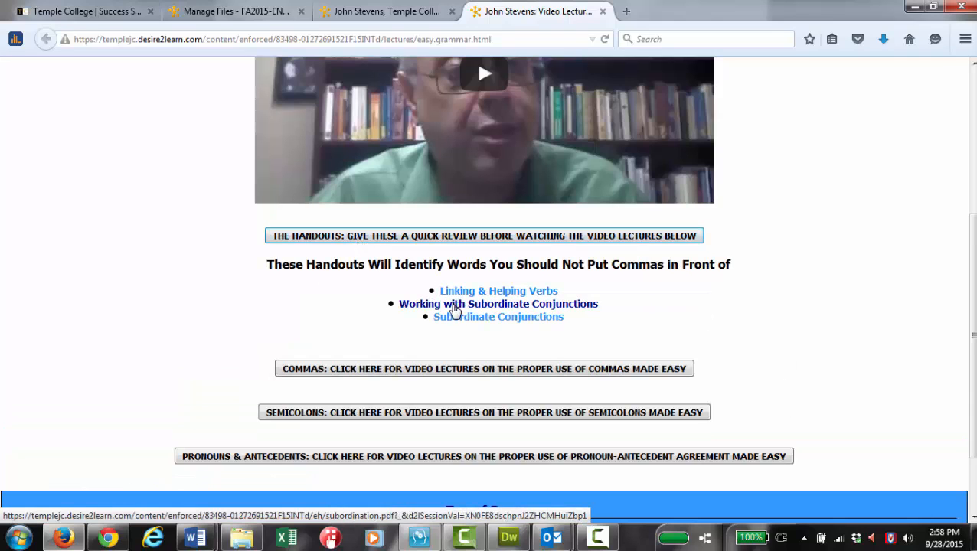
mouse_move(498, 291)
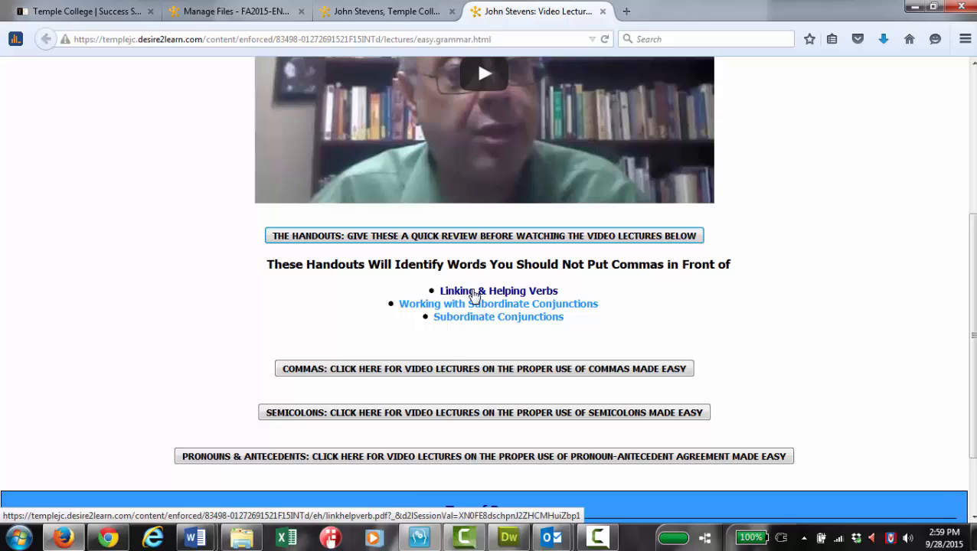
- Review the Linking & Helping Verbs handout, highlighting 'is' under Linking Verbs, and return to the lectures page
click(500, 291)
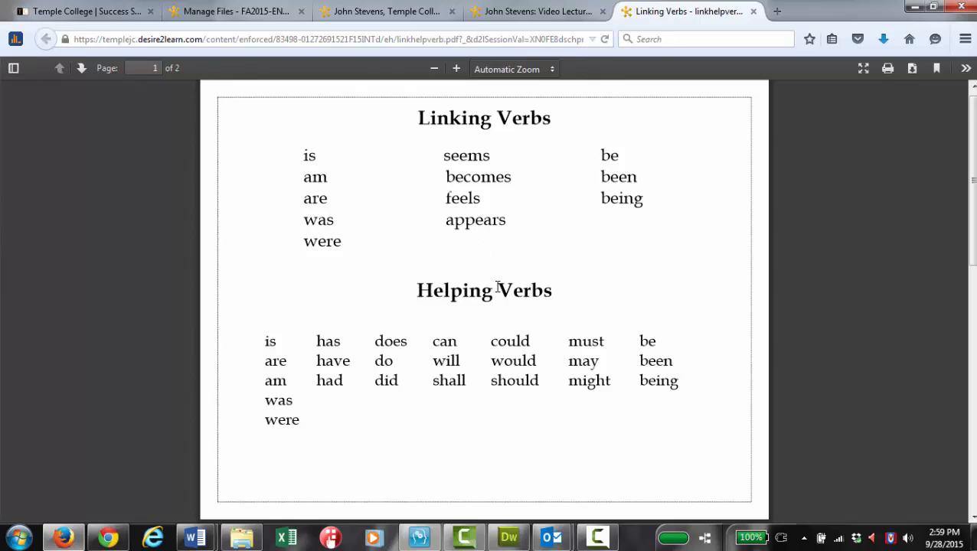
double_click(309, 157)
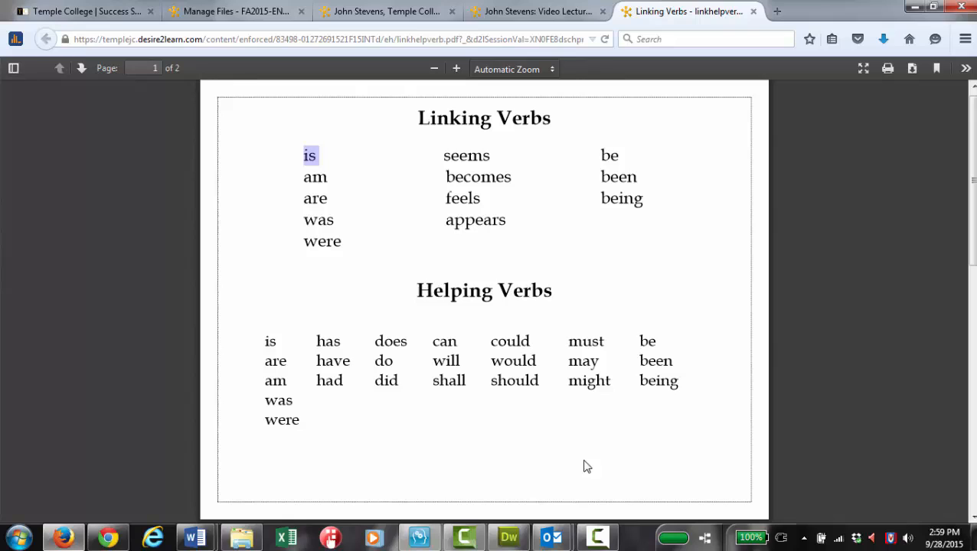
mouse_move(312, 166)
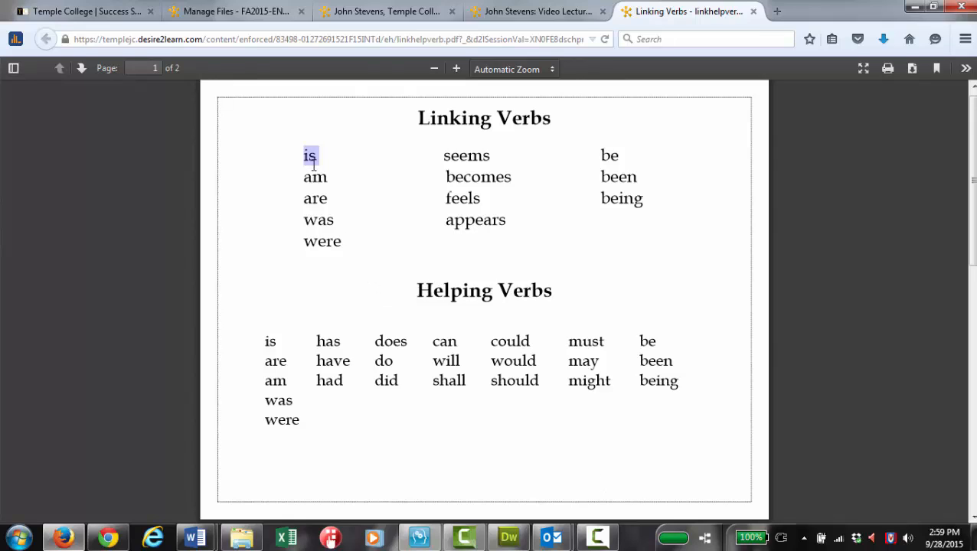
mouse_move(656, 487)
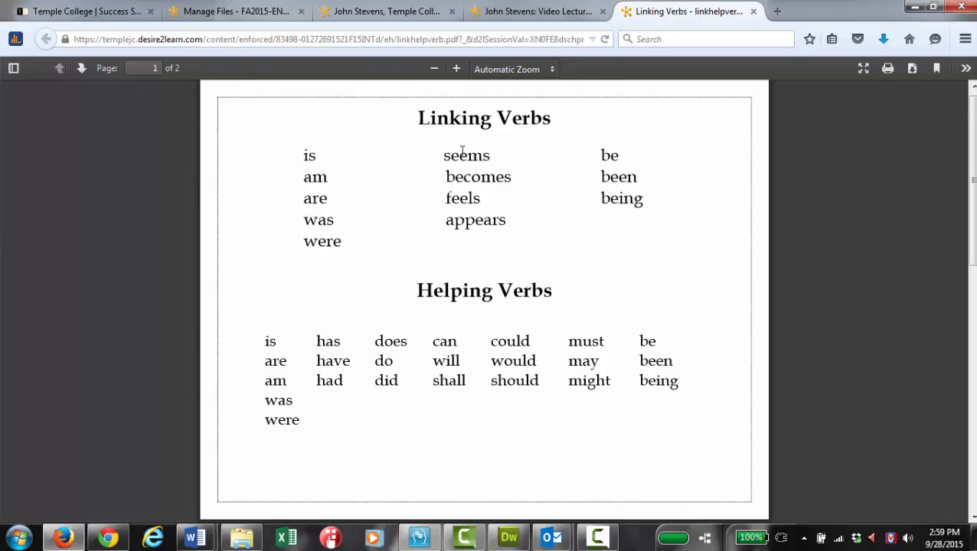
click(539, 12)
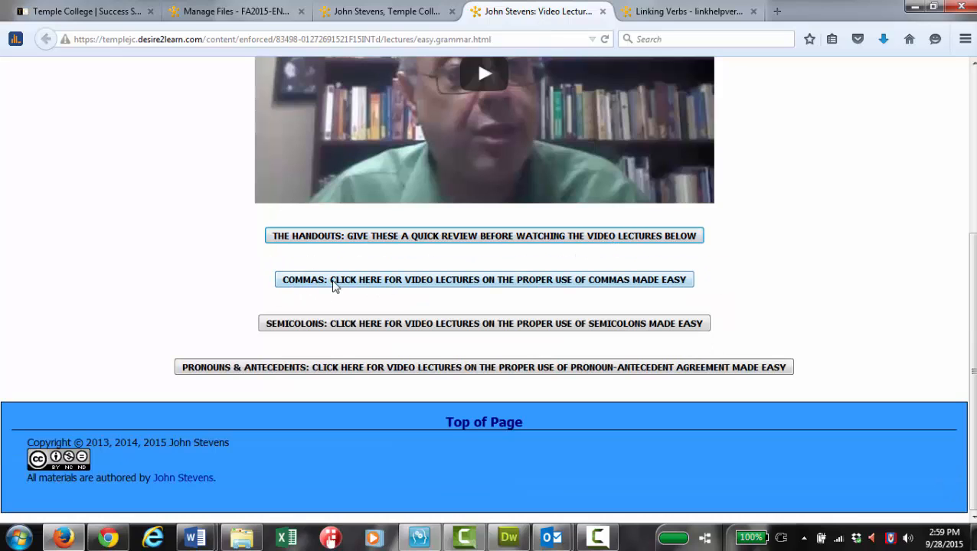
- Expand the Commas section to show the Proper Comma Use and Commas part one and two videos
click(483, 278)
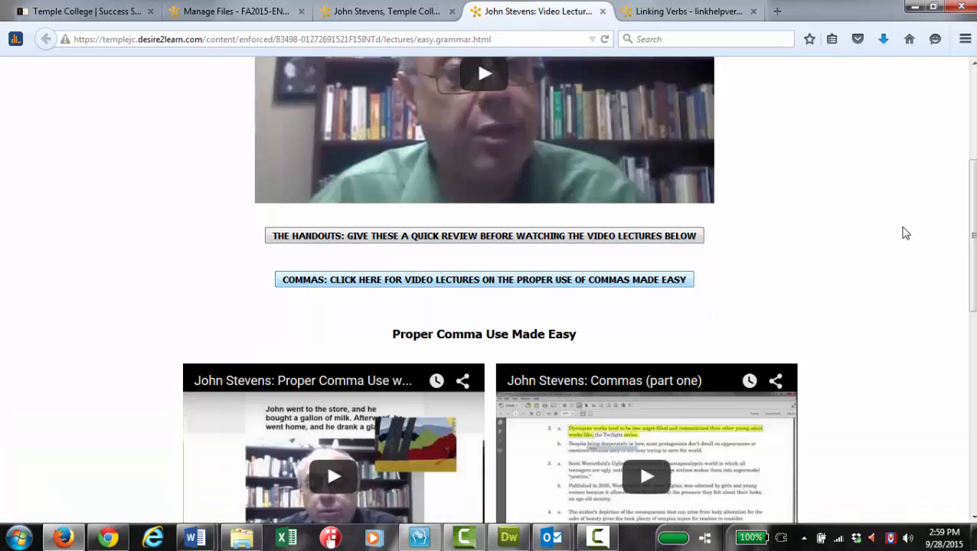
scroll(down, 3)
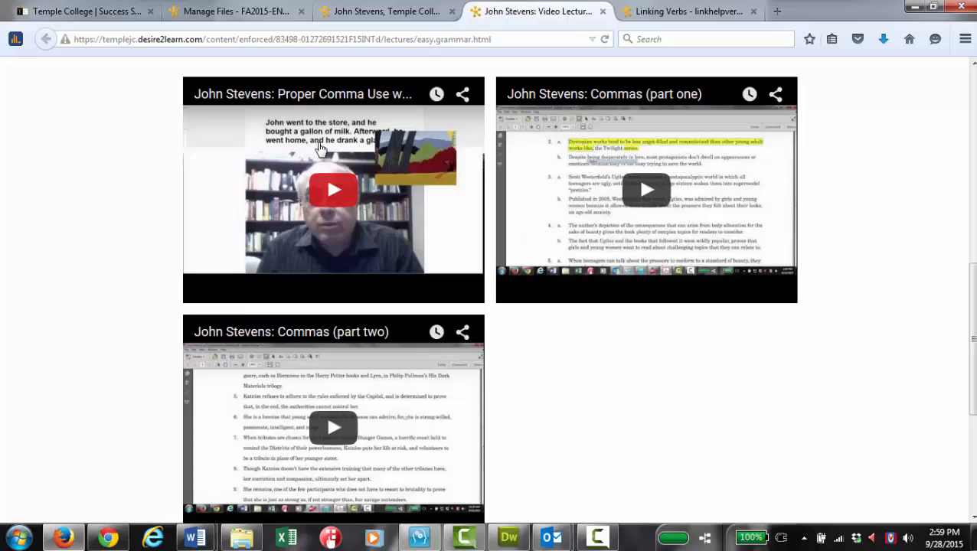
mouse_move(646, 190)
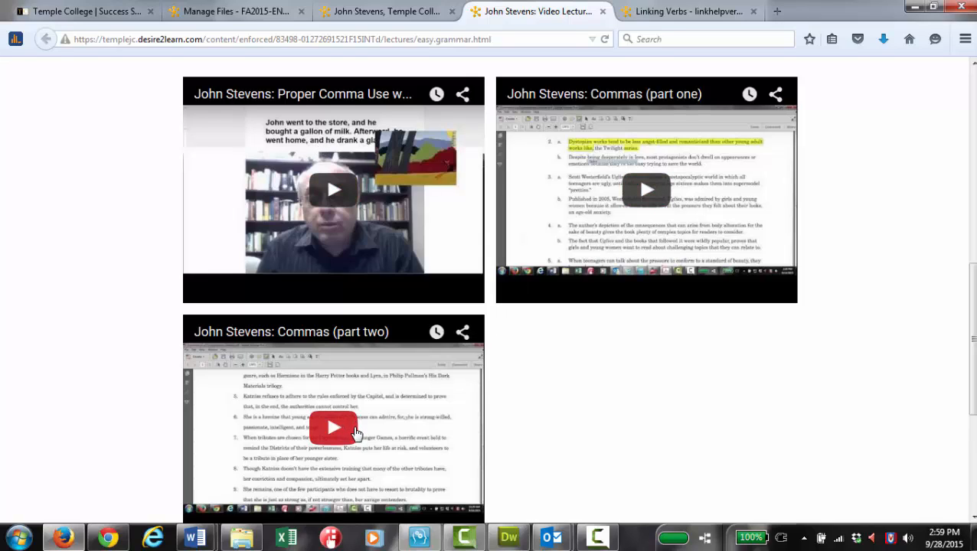
mouse_move(628, 218)
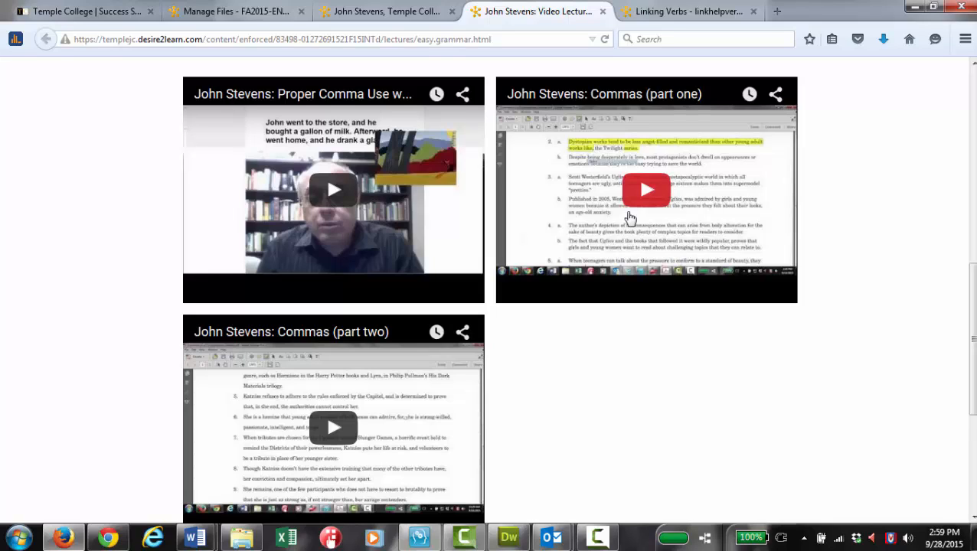
mouse_move(662, 177)
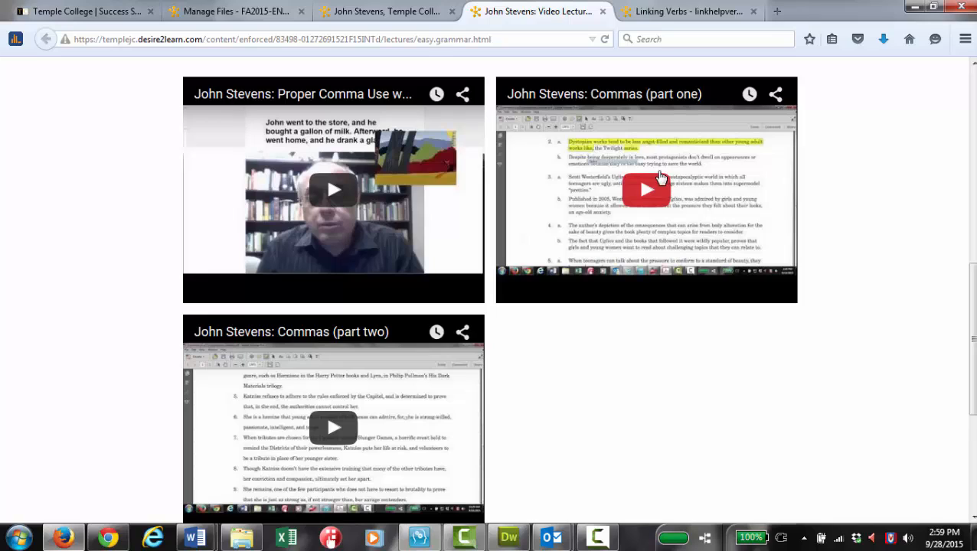
mouse_move(651, 201)
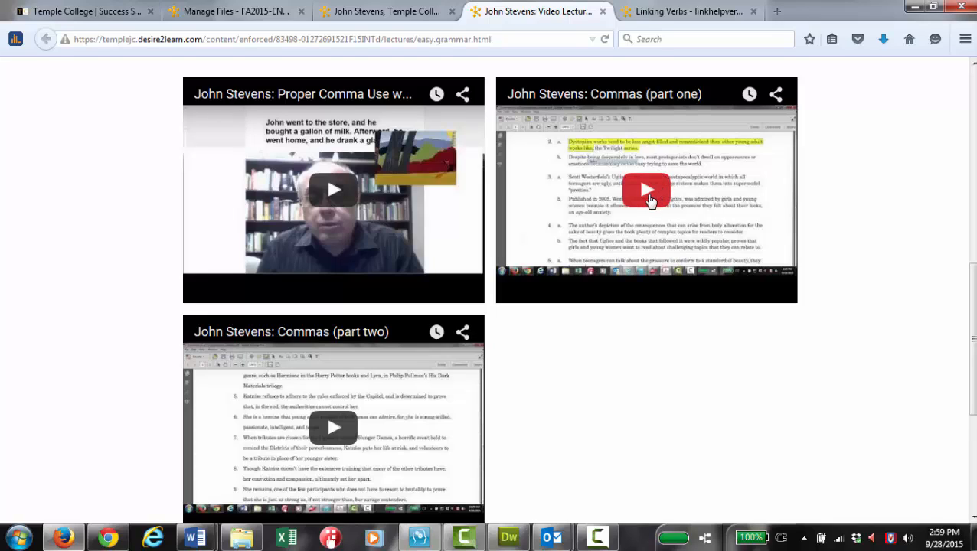
- Play the Commas (part one) YouTube lecture and pause it a few seconds in
click(646, 190)
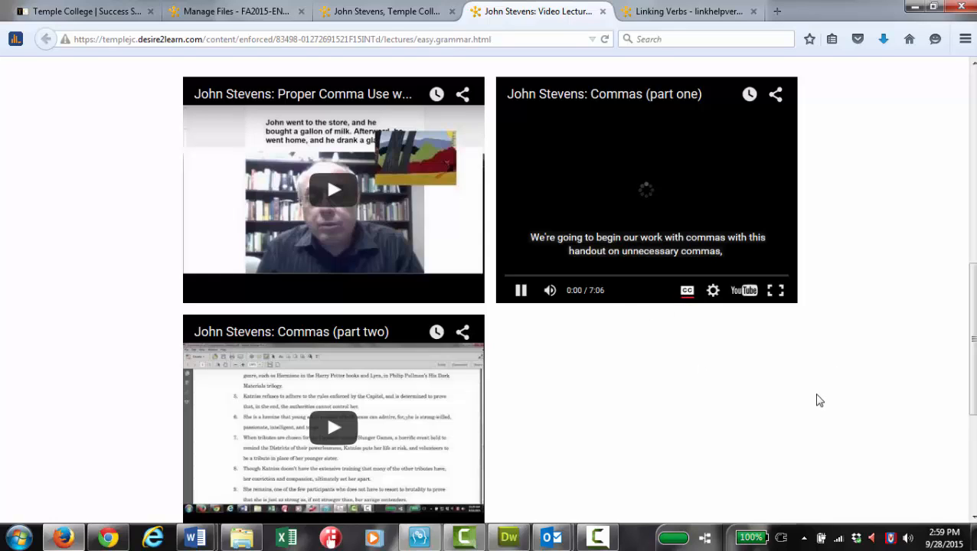
mouse_move(745, 365)
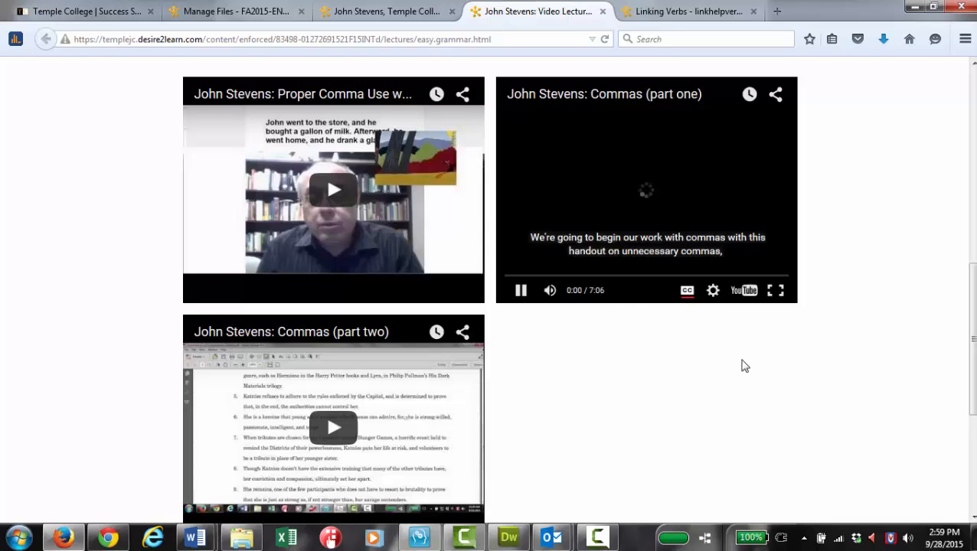
mouse_move(738, 408)
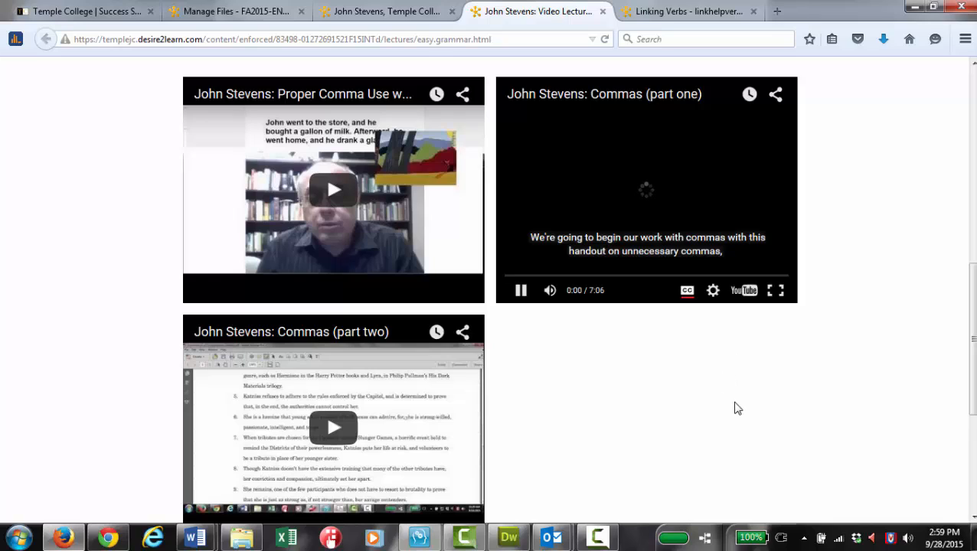
mouse_move(729, 385)
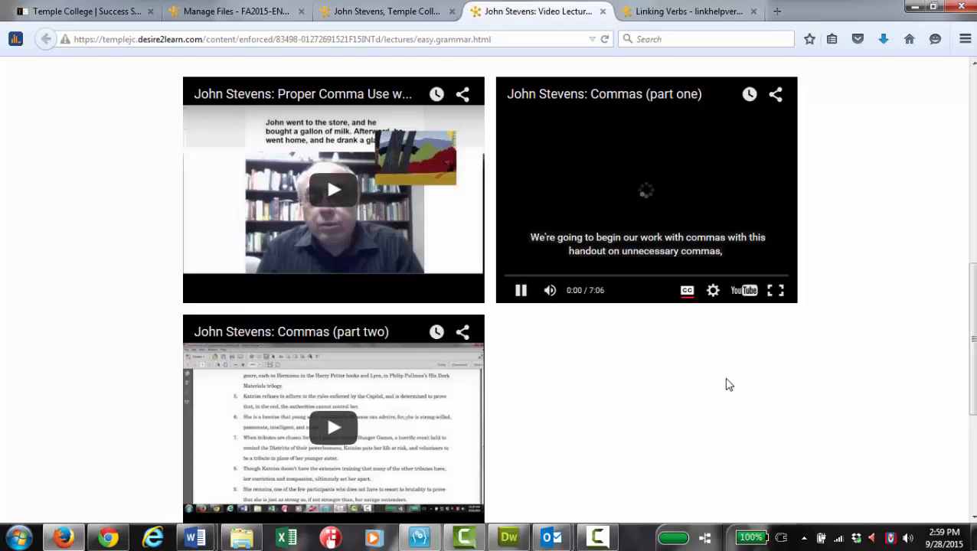
mouse_move(777, 338)
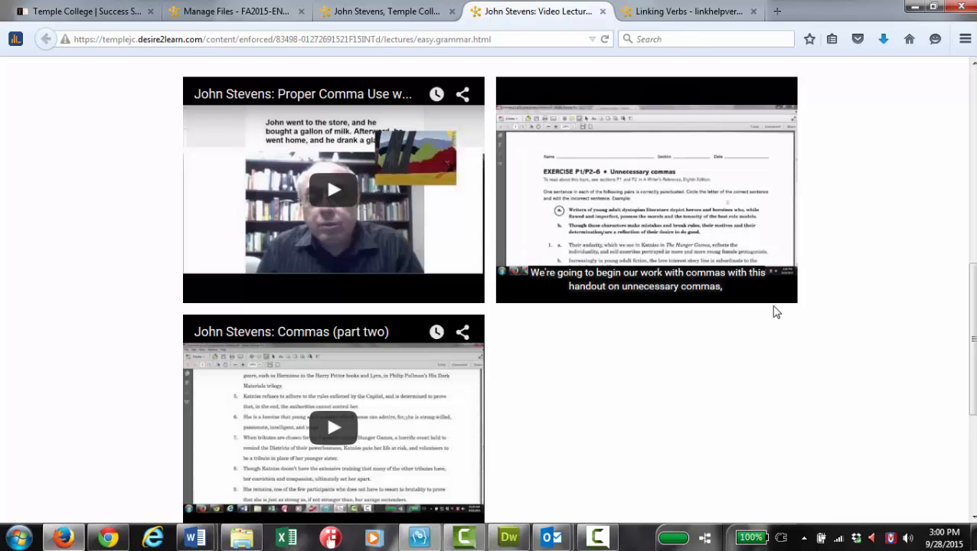
click(646, 190)
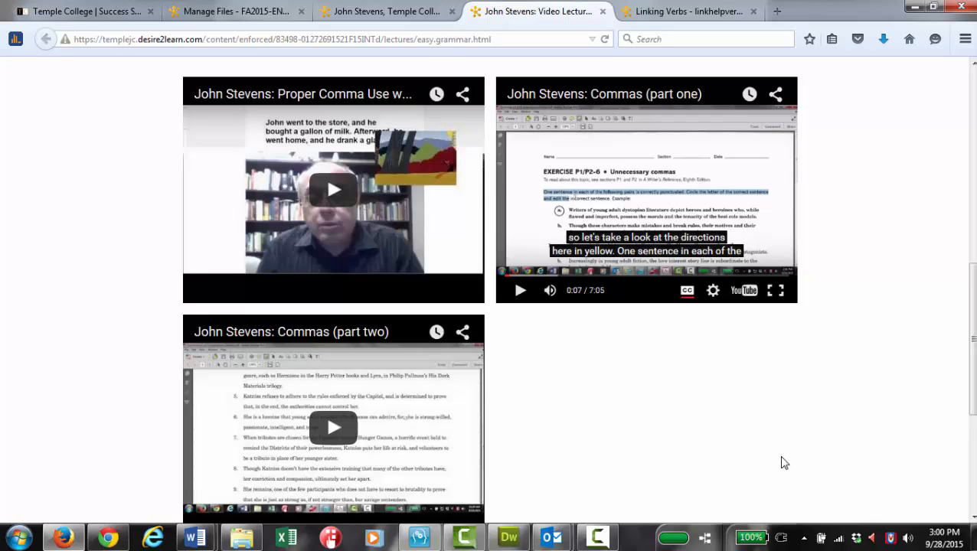
mouse_move(659, 206)
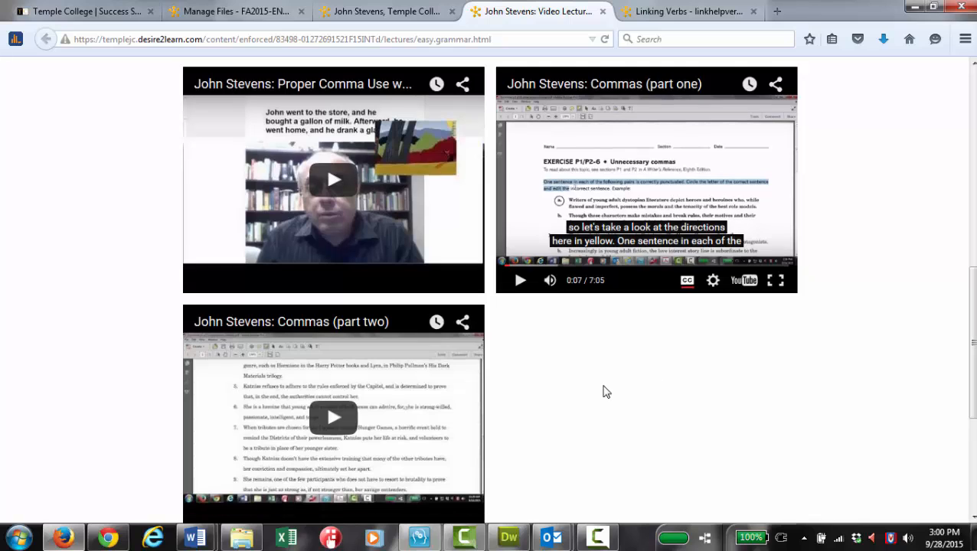
- Scroll down to the Semicolons and Pronouns section buttons and the page footer
scroll(down, 3)
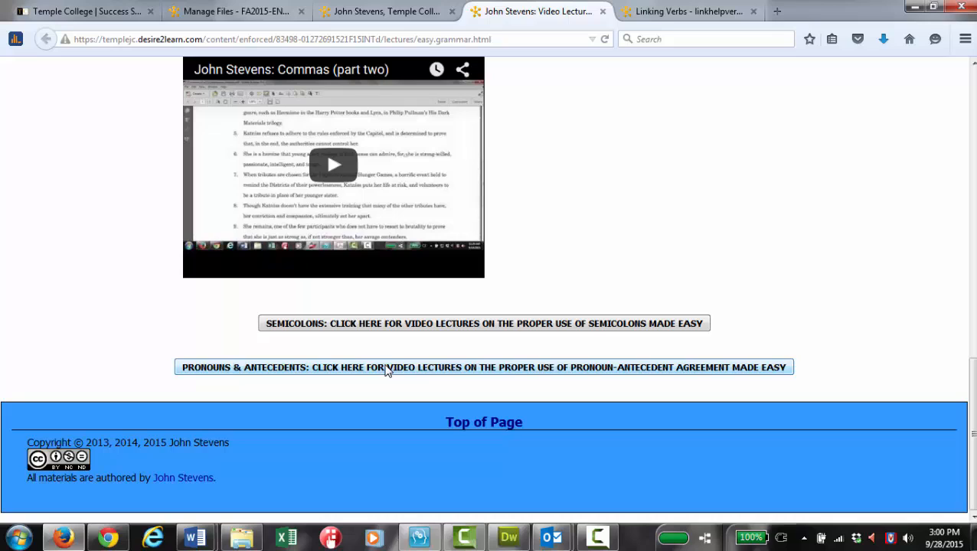
mouse_move(789, 177)
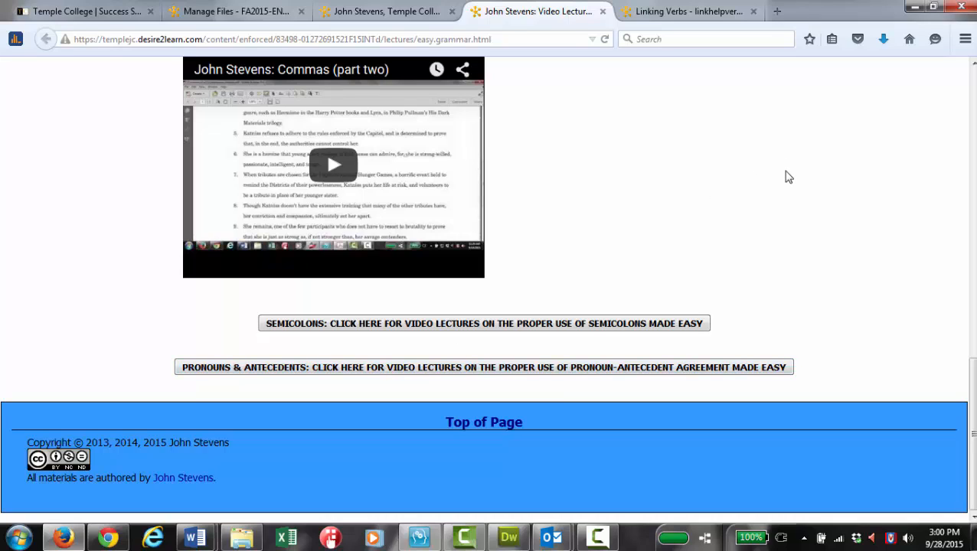
mouse_move(784, 177)
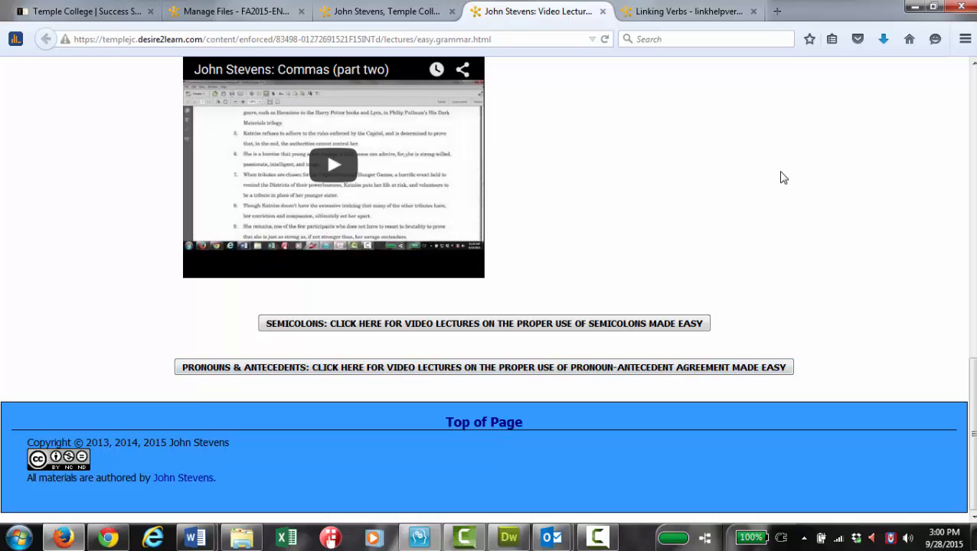
mouse_move(781, 178)
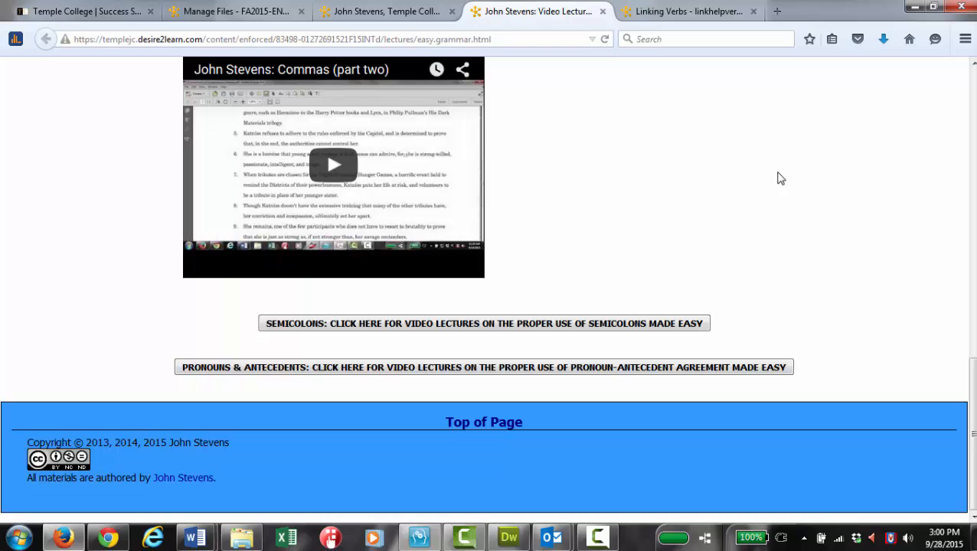
mouse_move(766, 190)
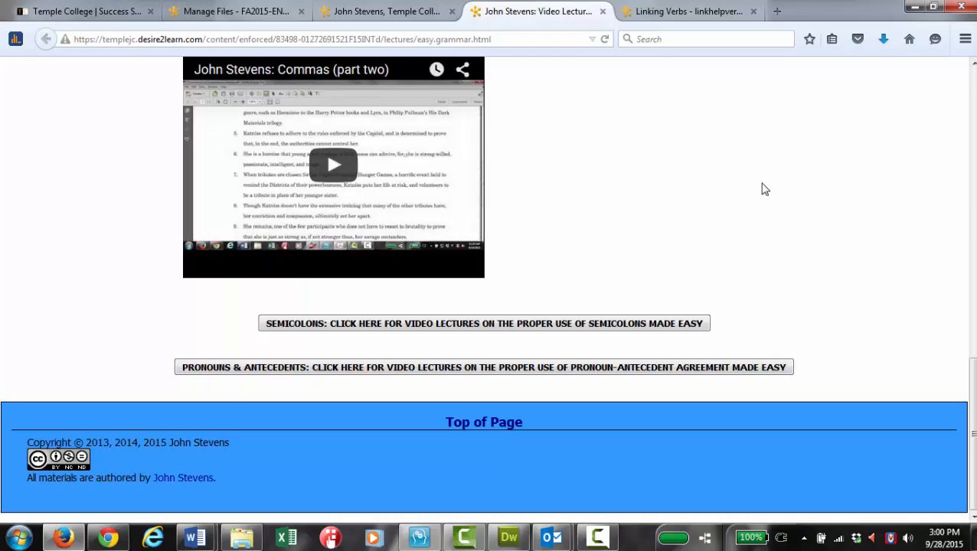